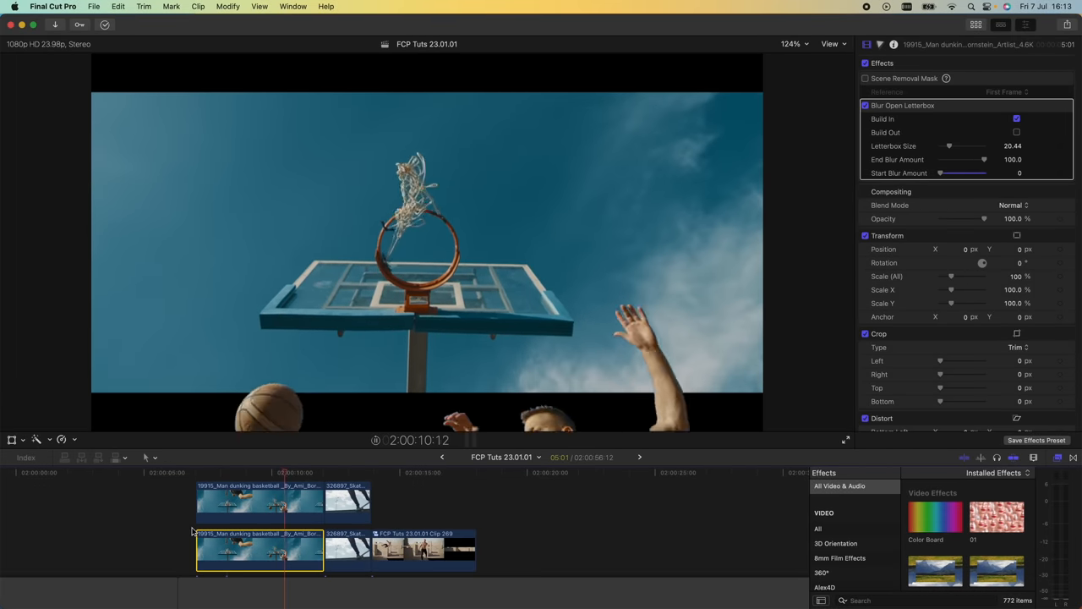
# - Select the parkour rooftop-runner clip in the timeline so it shows in the Inspector
pyautogui.click(335, 472)
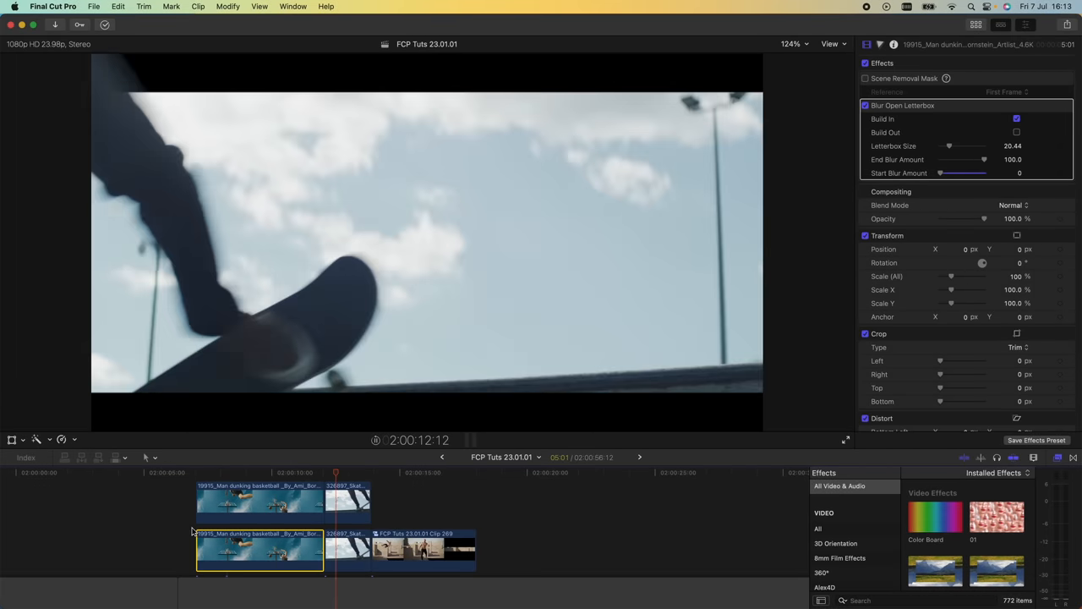
pyautogui.click(388, 472)
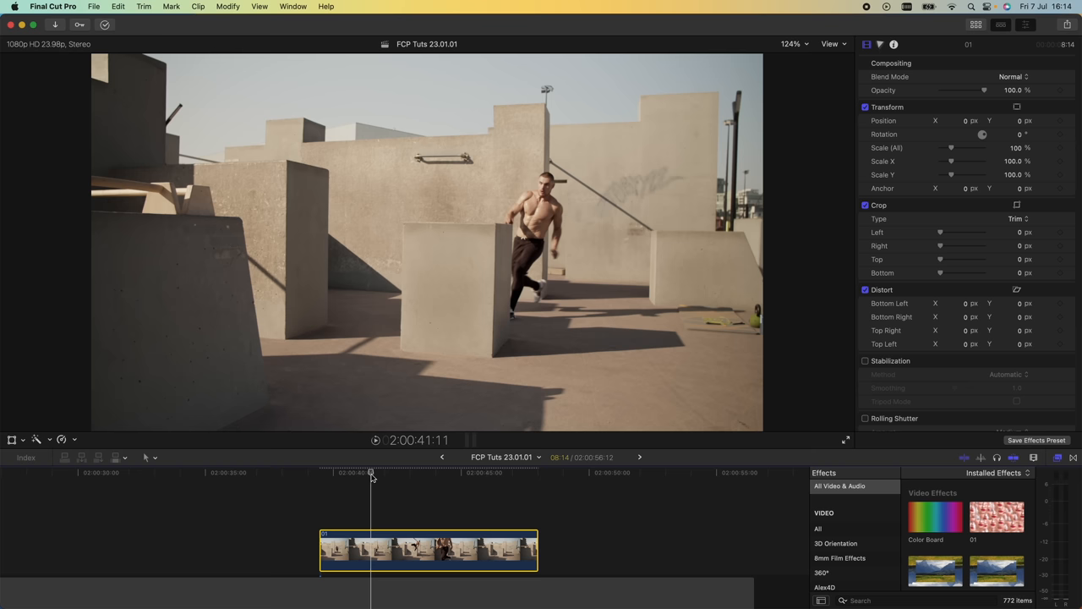
# - Enable Stabilization on the parkour clip, automatic method with smoothing 1.0
pyautogui.click(363, 474)
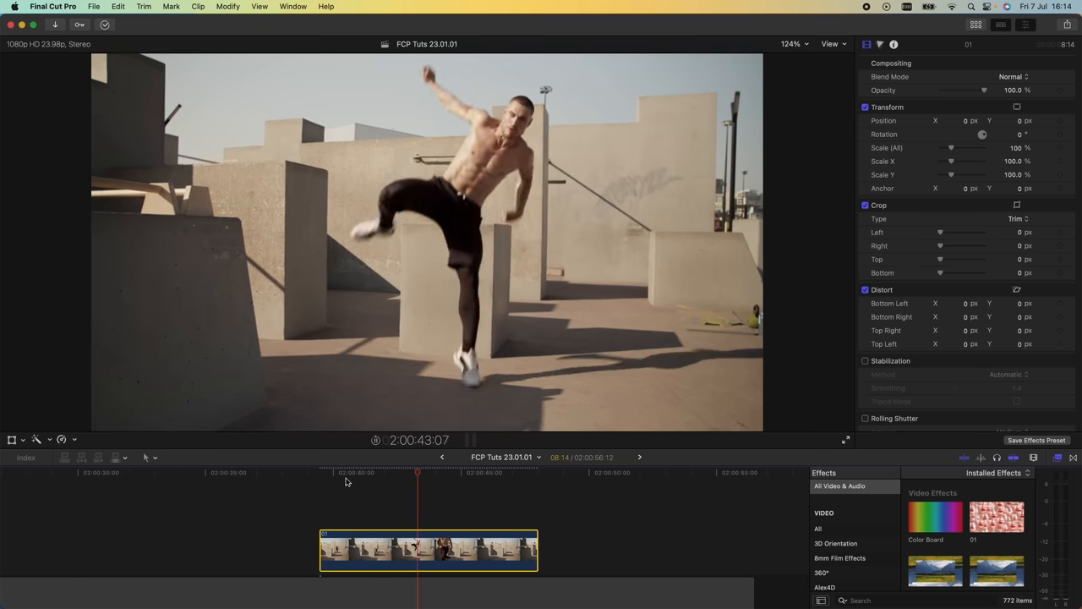
pyautogui.click(409, 471)
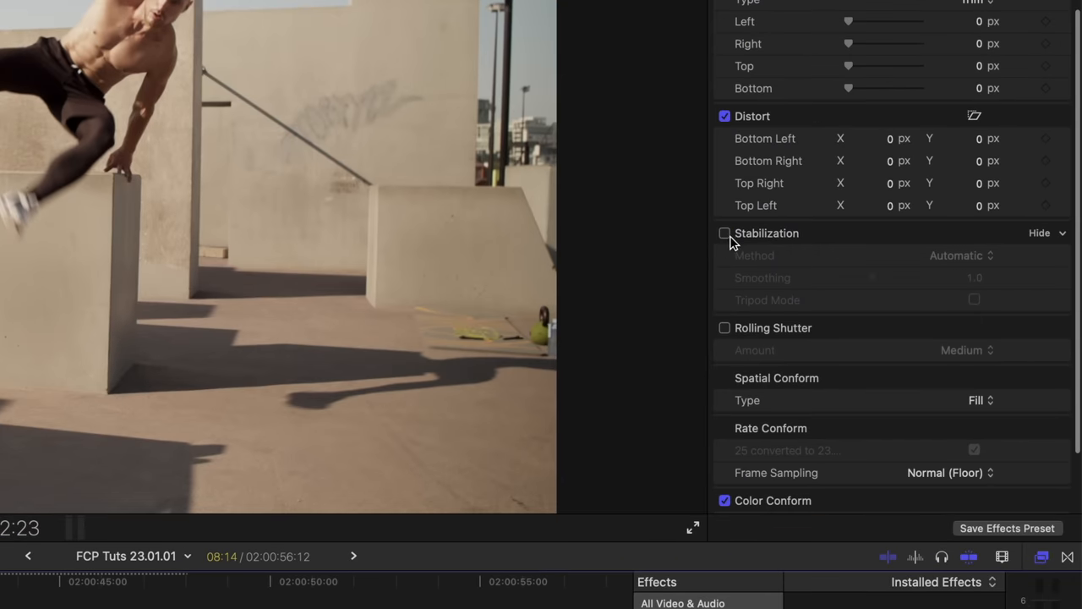
pyautogui.click(723, 233)
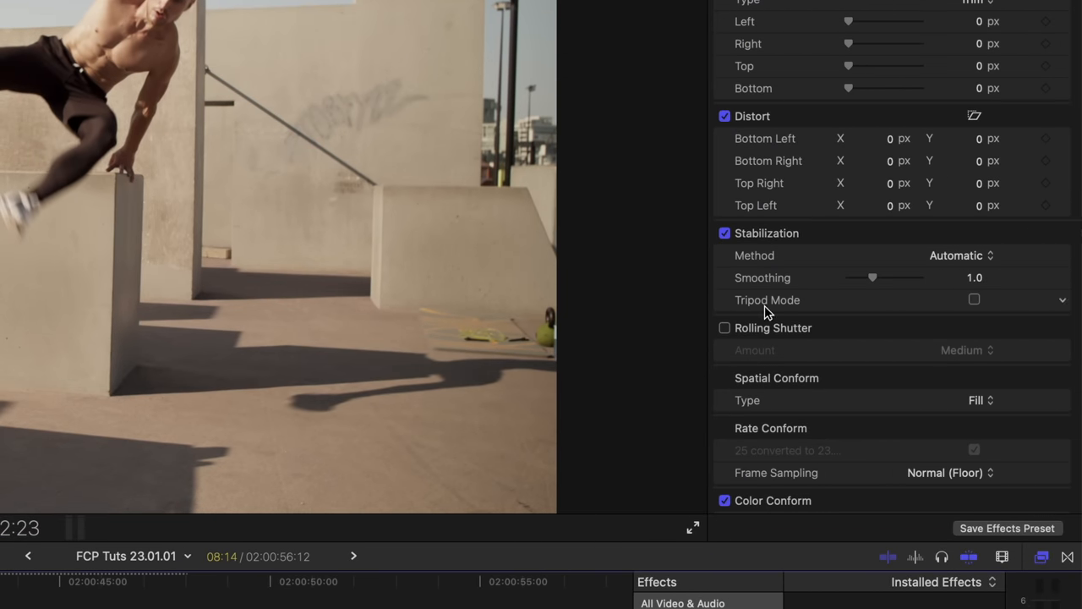
pyautogui.moveTo(763, 307)
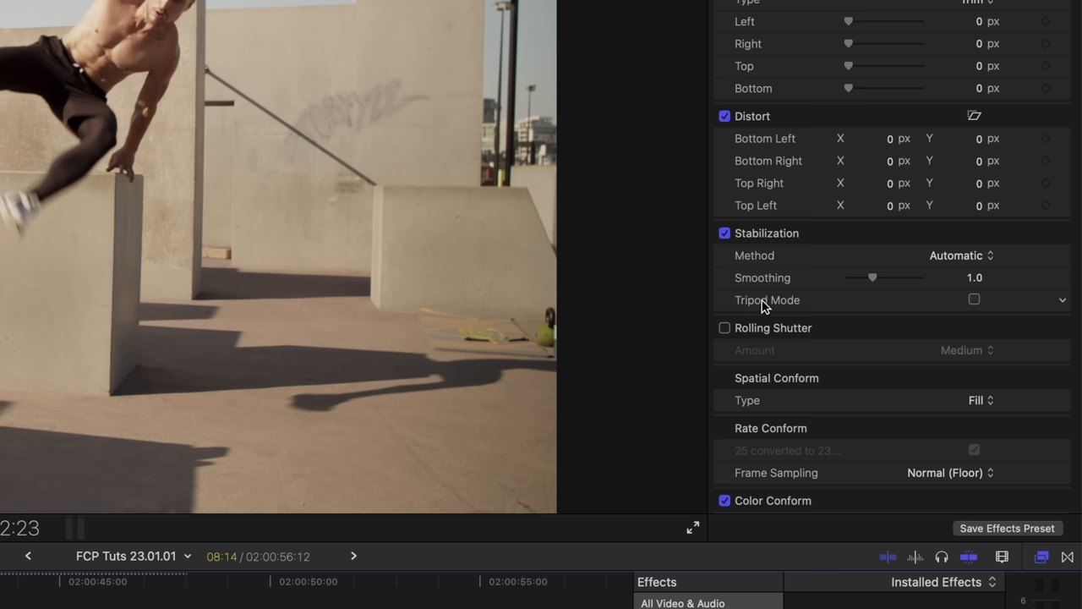
pyautogui.moveTo(974, 301)
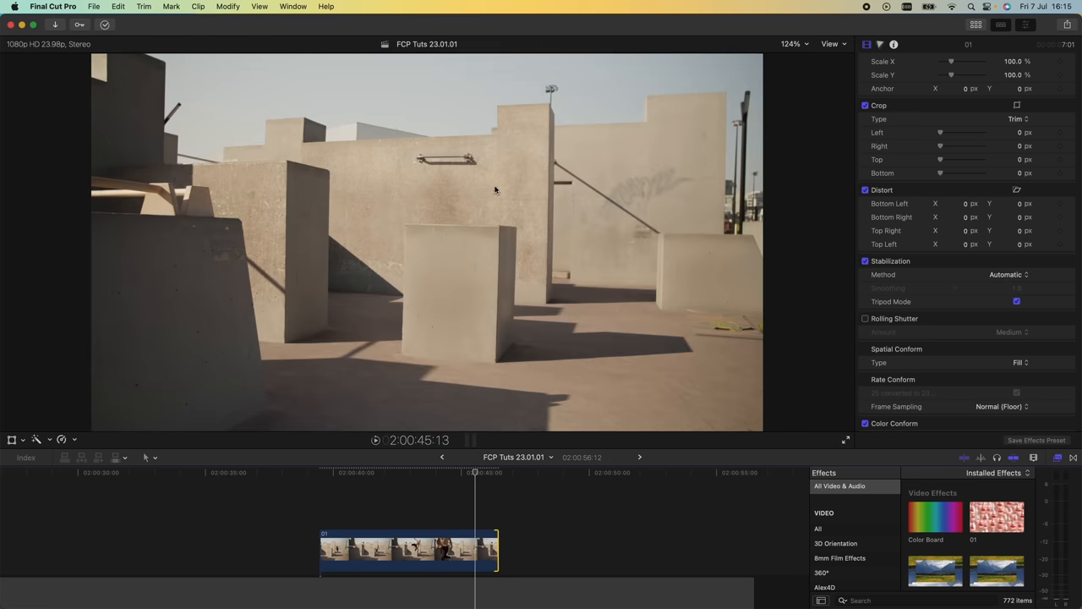
pyautogui.moveTo(591, 136)
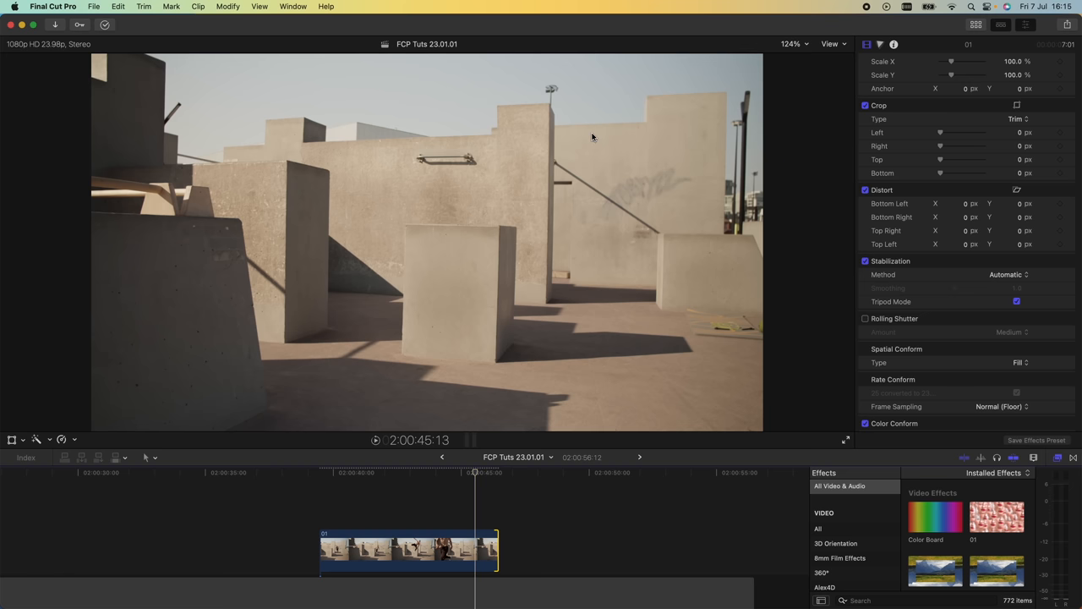
pyautogui.moveTo(563, 158)
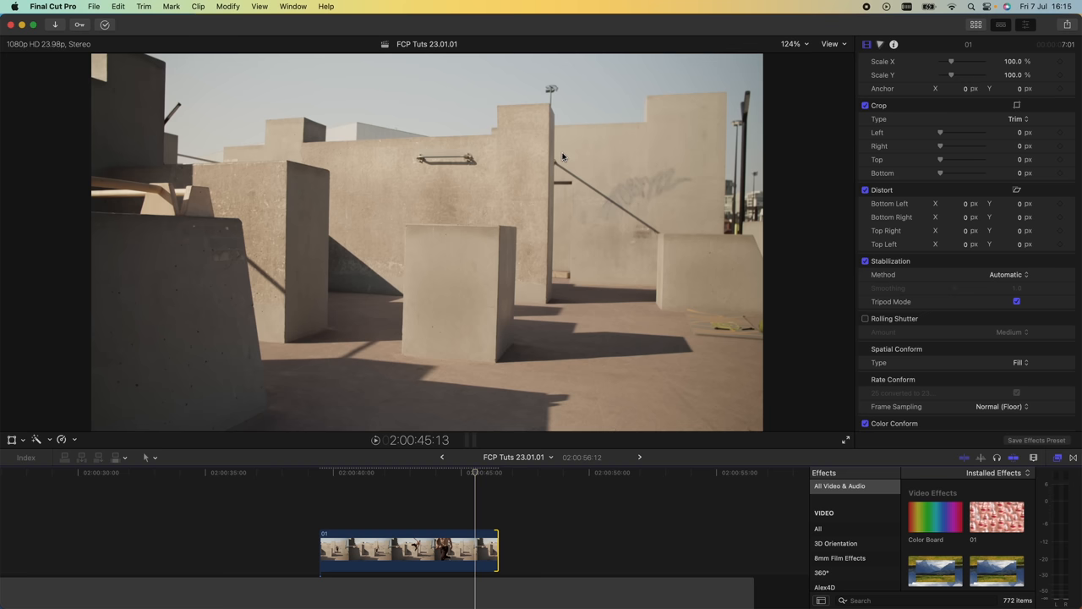
pyautogui.moveTo(562, 262)
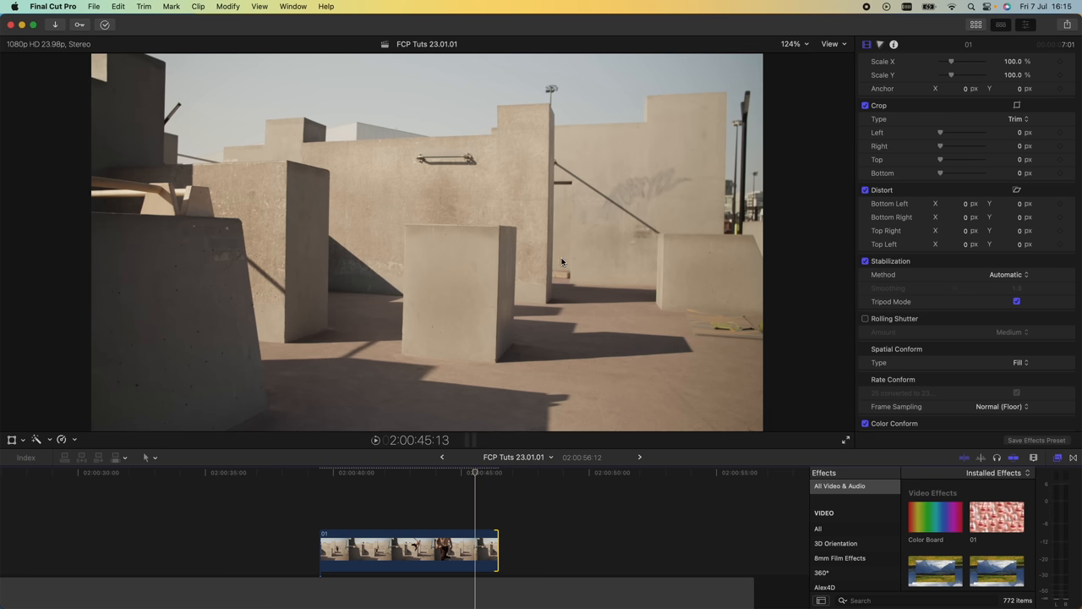
pyautogui.moveTo(291, 336)
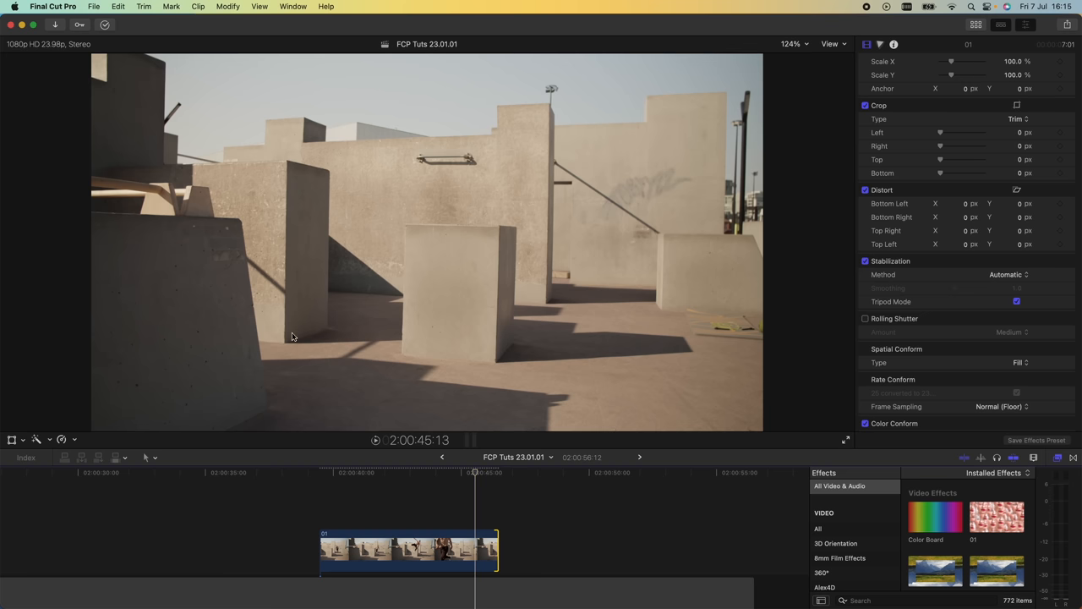
pyautogui.moveTo(585, 210)
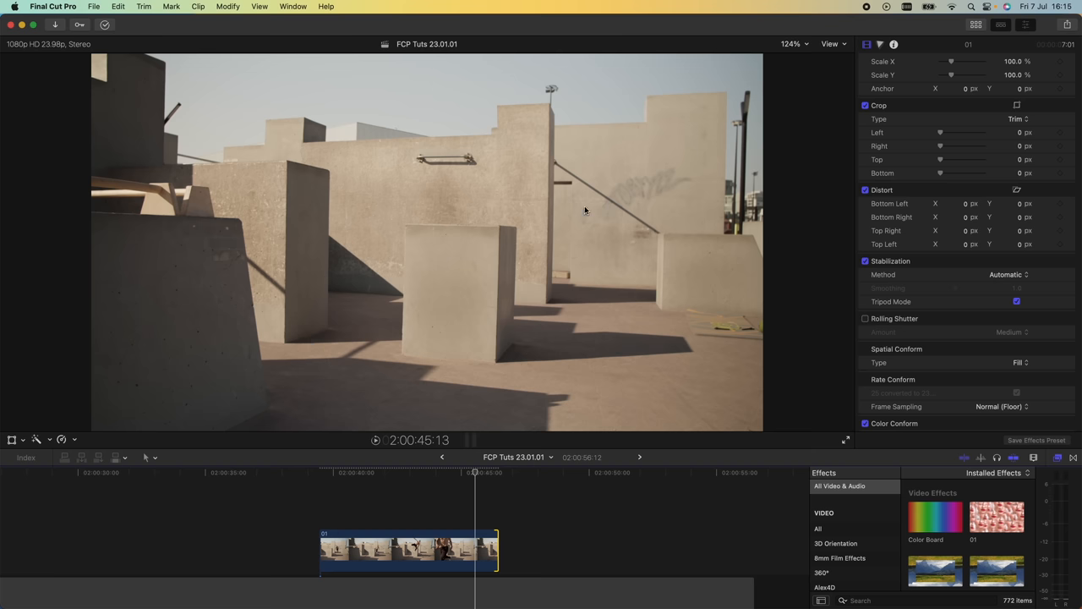
pyautogui.moveTo(501, 312)
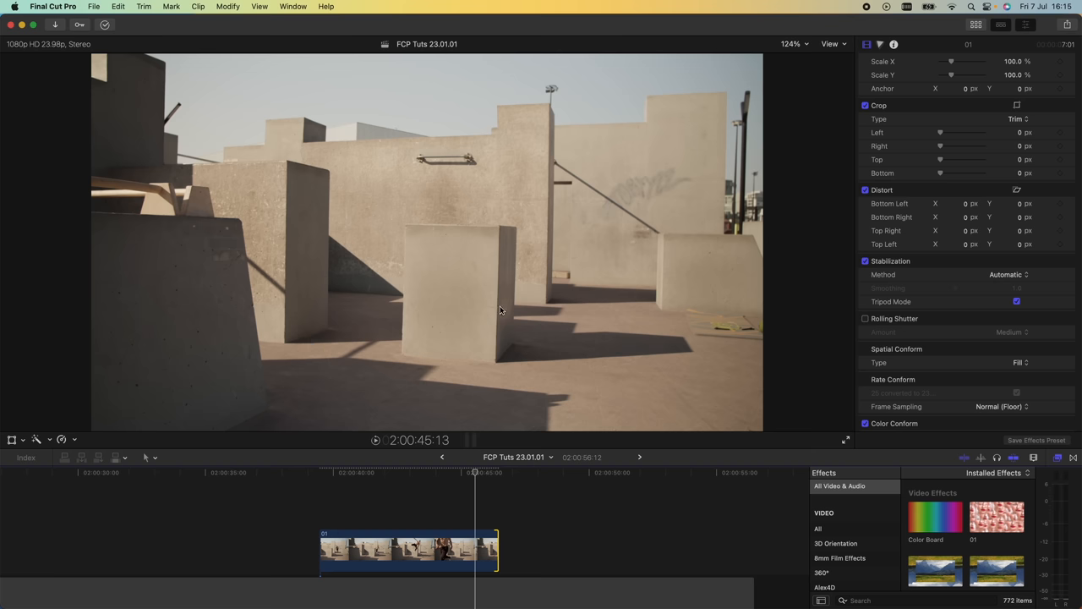
pyautogui.click(409, 550)
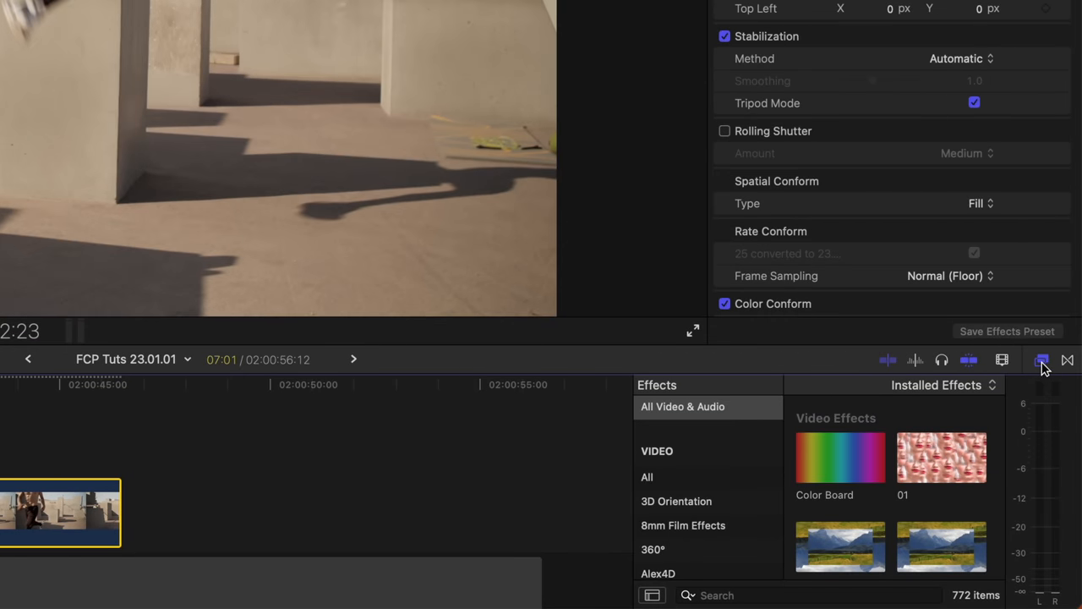
# - Scrub through the jump to check the Scene Removal Mask isolating the runner from the rooftop
pyautogui.scroll(-3)
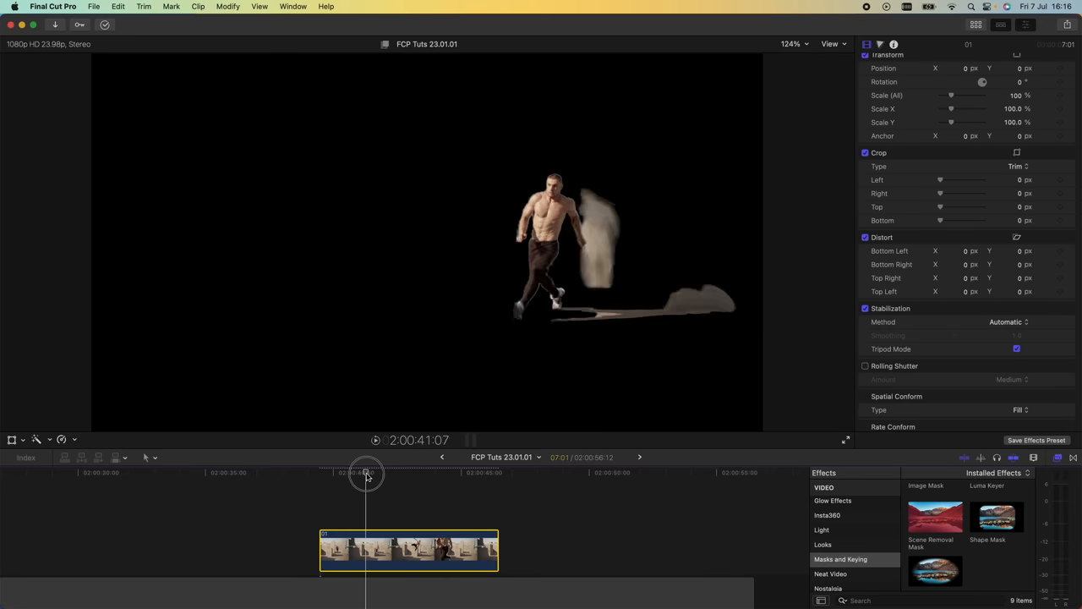
pyautogui.moveTo(365, 472); pyautogui.dragTo(380, 471)
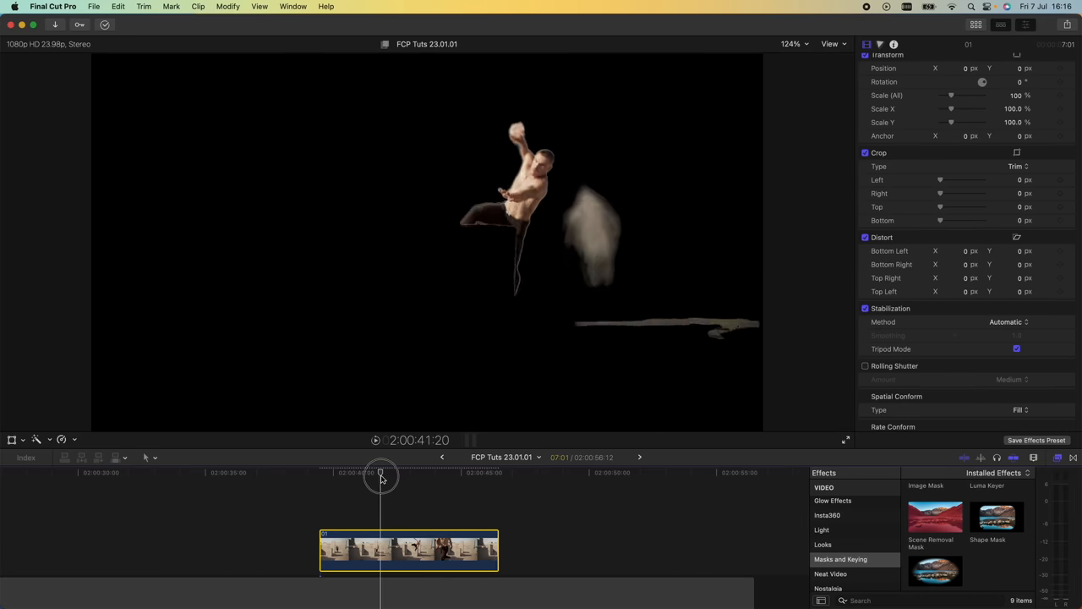
pyautogui.moveTo(380, 473); pyautogui.dragTo(440, 473)
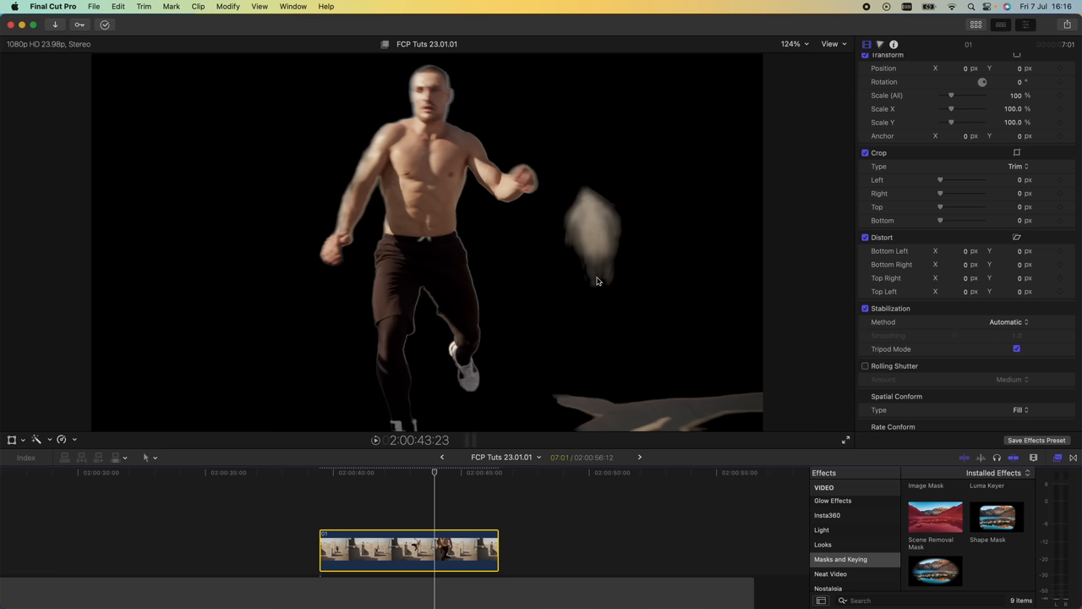
pyautogui.moveTo(433, 476); pyautogui.dragTo(396, 476)
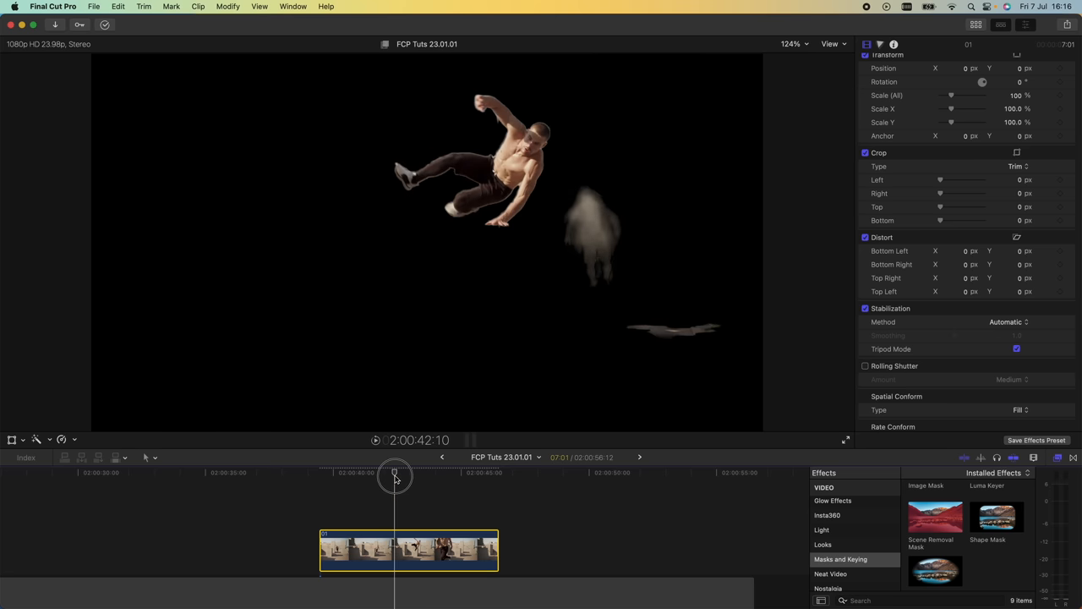
pyautogui.moveTo(396, 474); pyautogui.dragTo(415, 473)
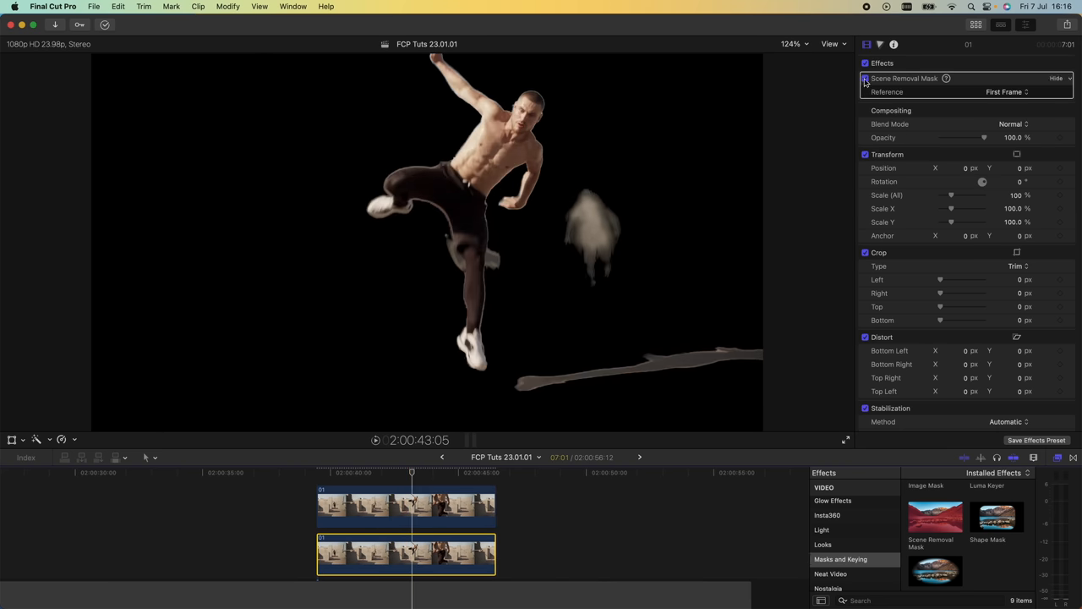
# - Find Blur Open Letterbox via the 'lette' search, apply it to the lower clip and disable Build In
pyautogui.click(865, 78)
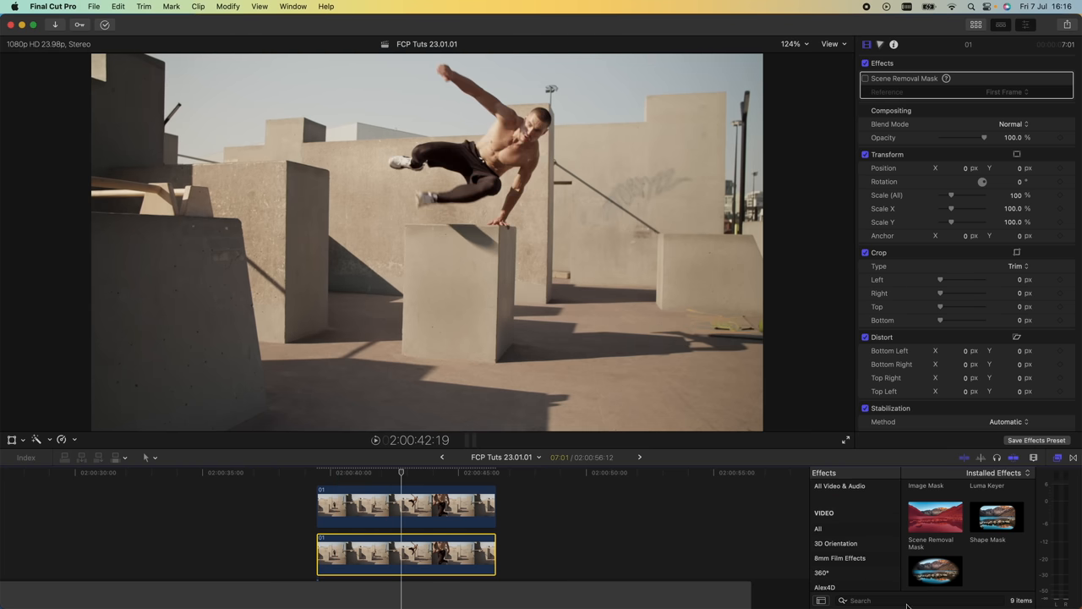
pyautogui.write('letterb')
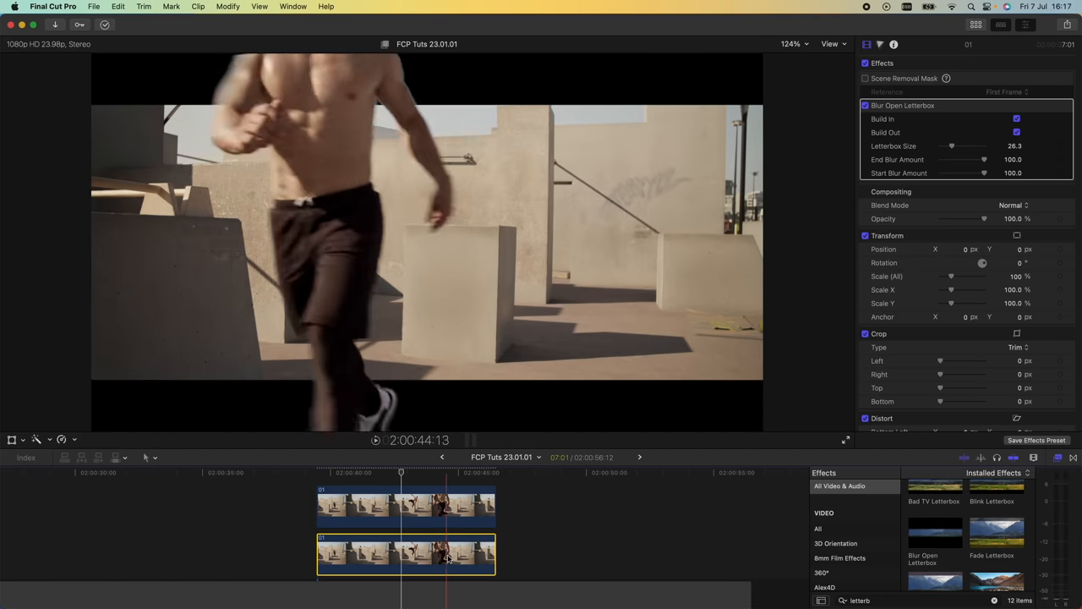
pyautogui.click(1016, 118)
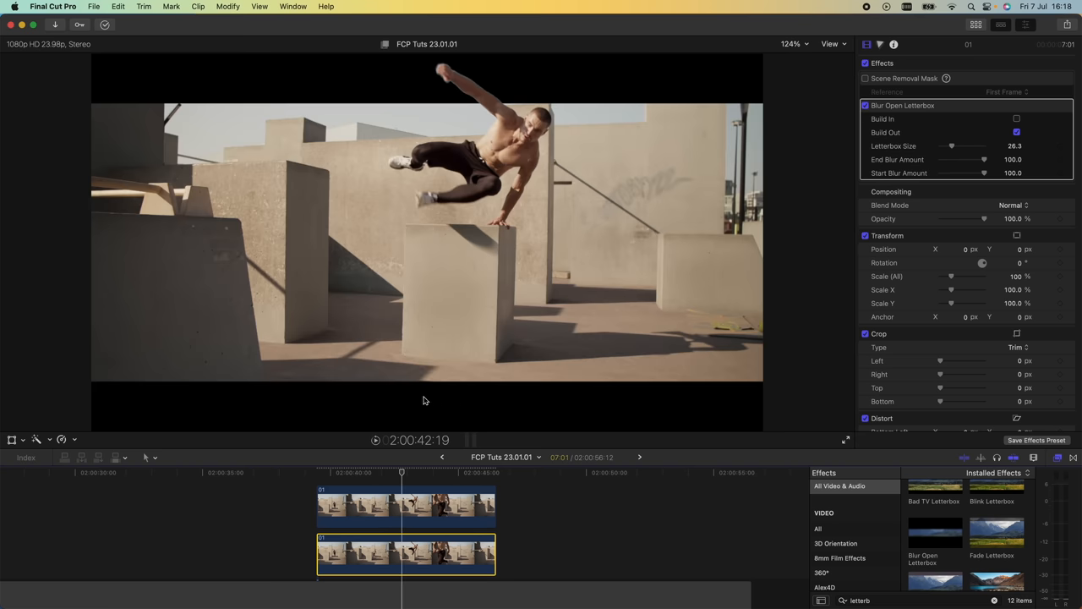
pyautogui.moveTo(436, 85)
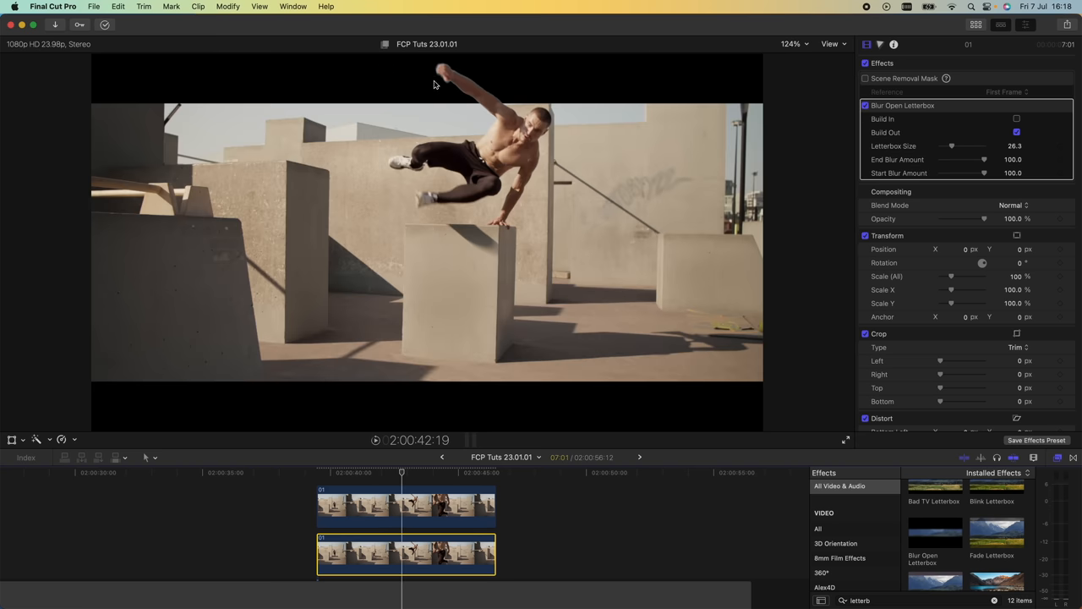
pyautogui.moveTo(443, 370)
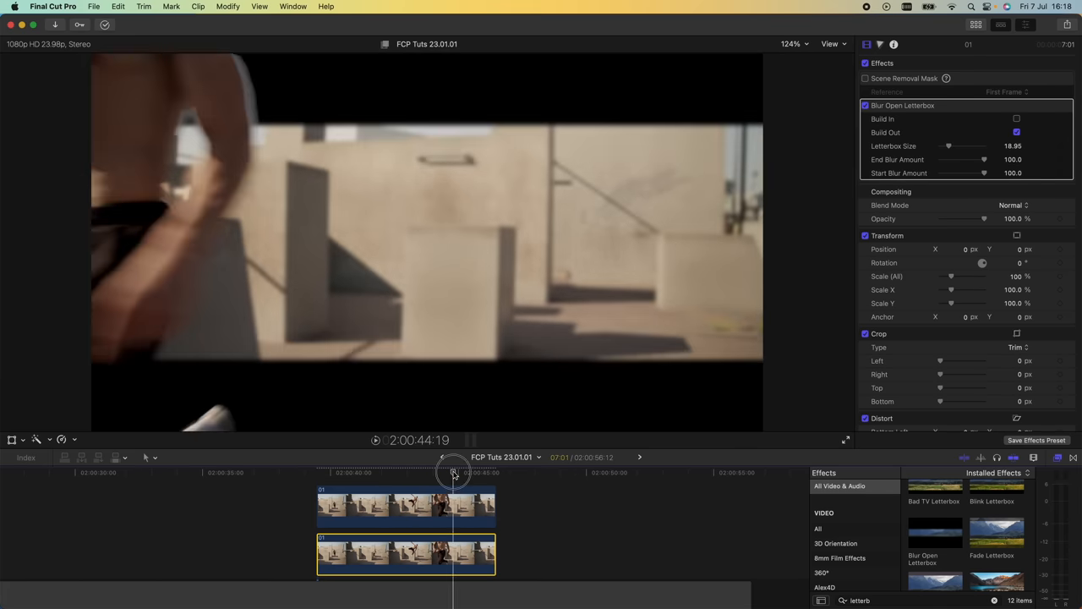
# - Scrub the timeline to review the runner over the 16.95-size letterbox
pyautogui.moveTo(453, 472); pyautogui.dragTo(422, 472)
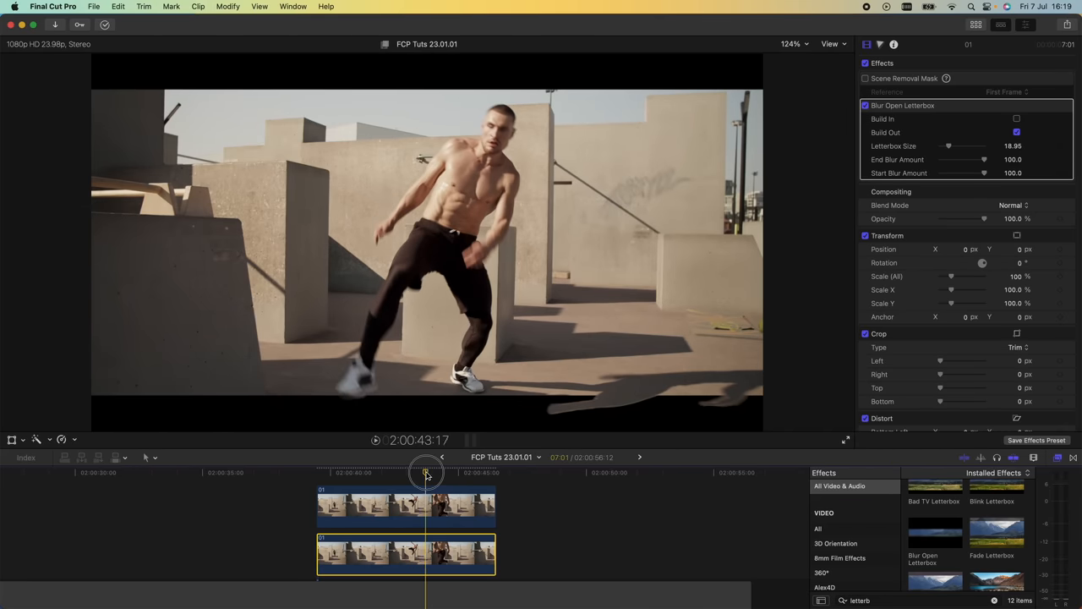
pyautogui.moveTo(426, 471); pyautogui.dragTo(436, 472)
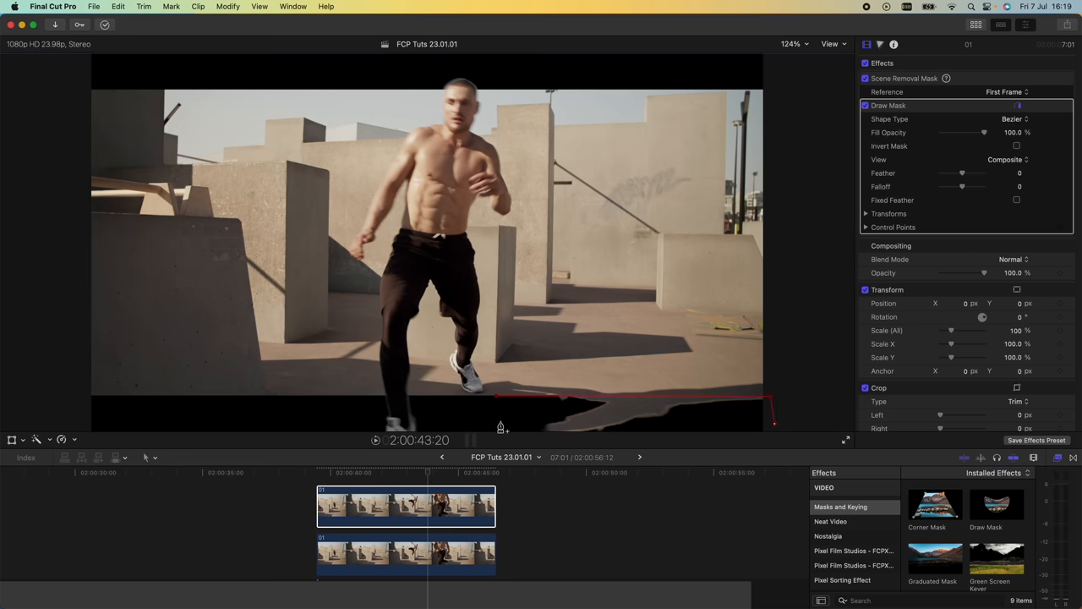
# - Close the drawn mask outline along the ground on the upper runner clip
pyautogui.click(1015, 119)
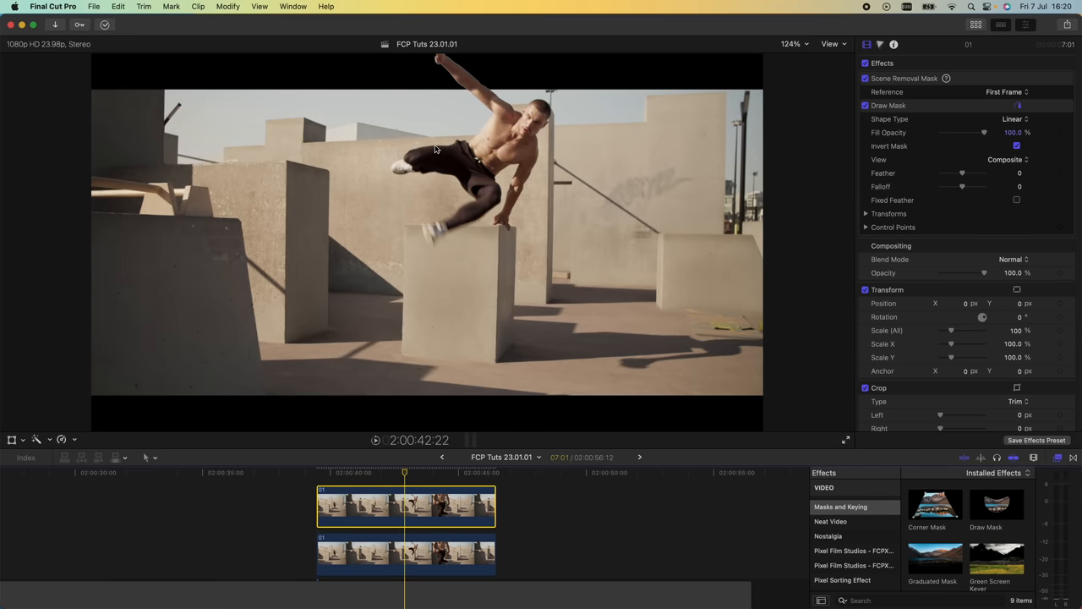
pyautogui.moveTo(463, 81)
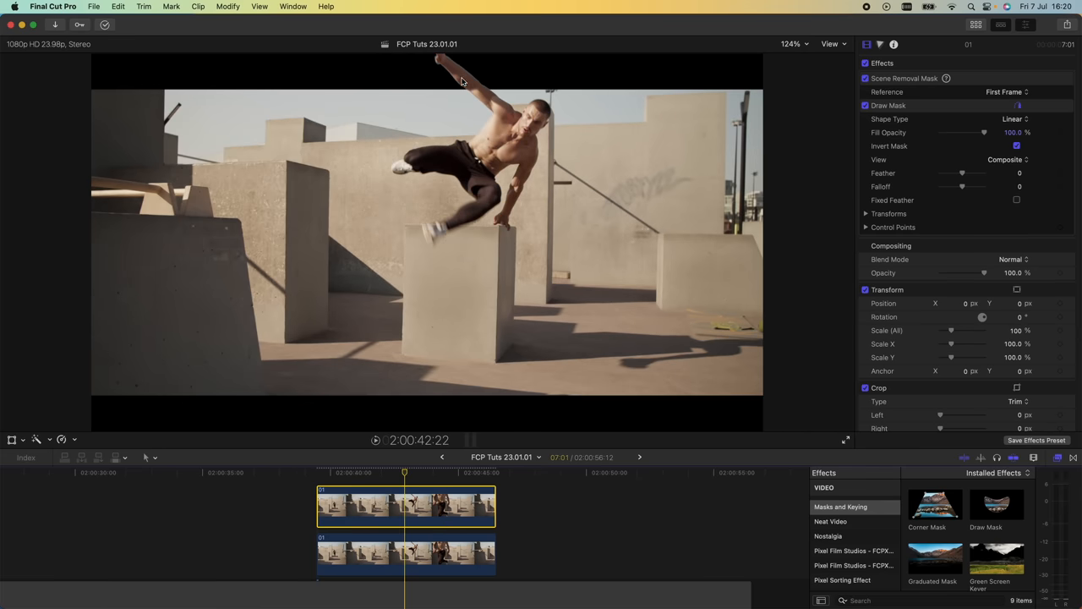
pyautogui.moveTo(488, 165)
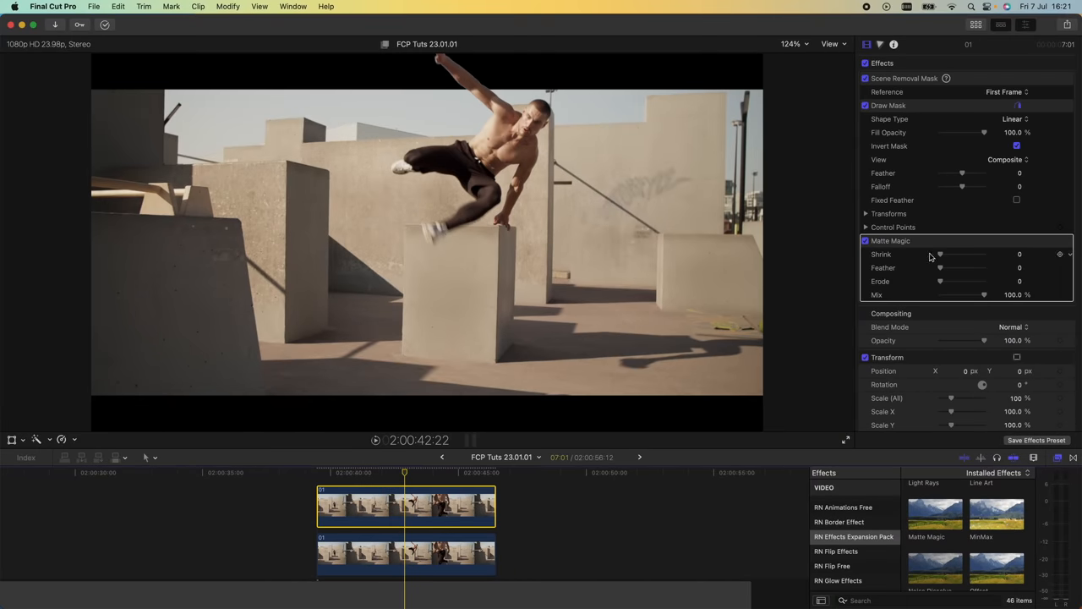
# - Dial Matte Magic Shrink to 0.12 and check the matte edges on later frames
pyautogui.moveTo(940, 254); pyautogui.dragTo(907, 250)
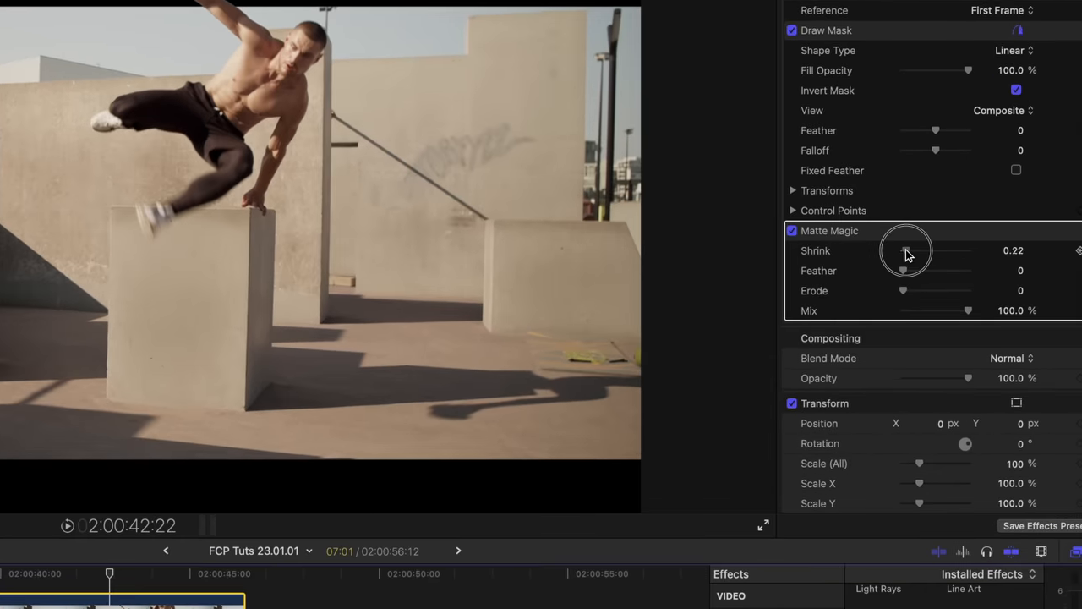
pyautogui.click(761, 524)
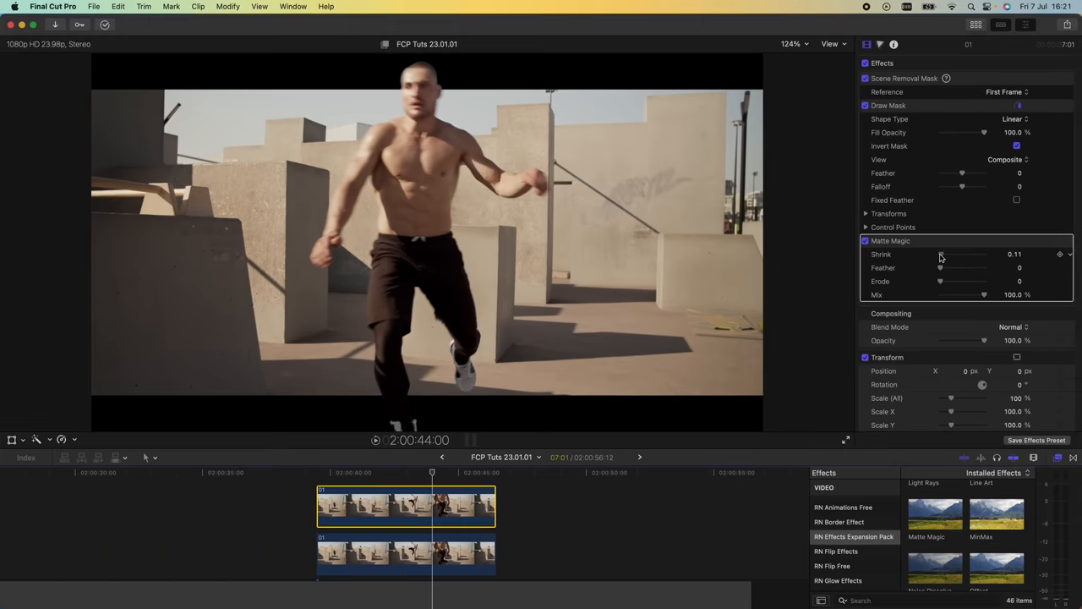
pyautogui.moveTo(961, 253); pyautogui.dragTo(940, 253)
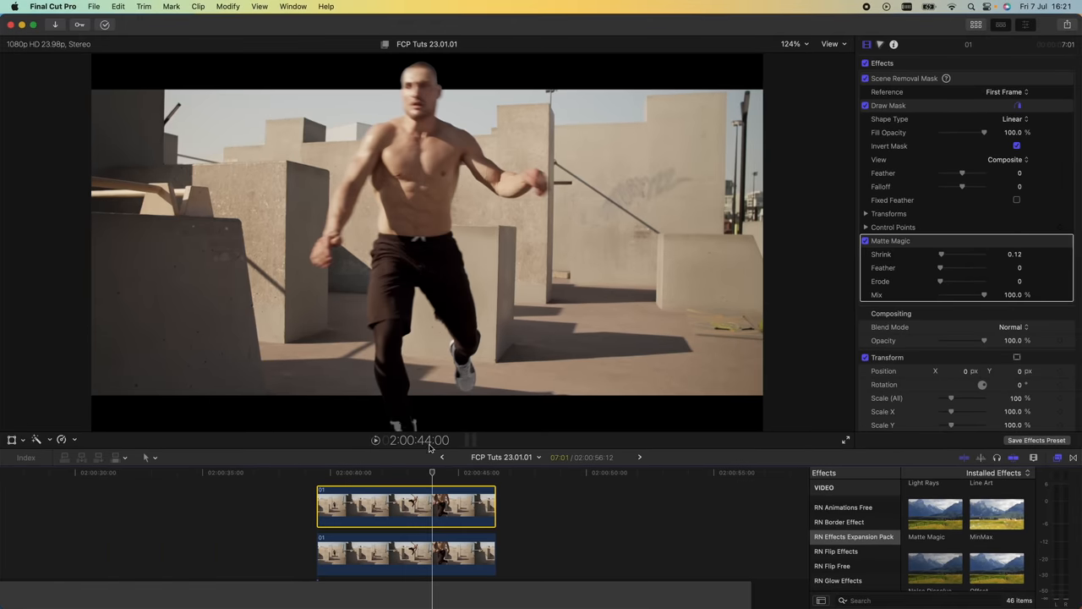
pyautogui.moveTo(431, 472); pyautogui.dragTo(453, 472)
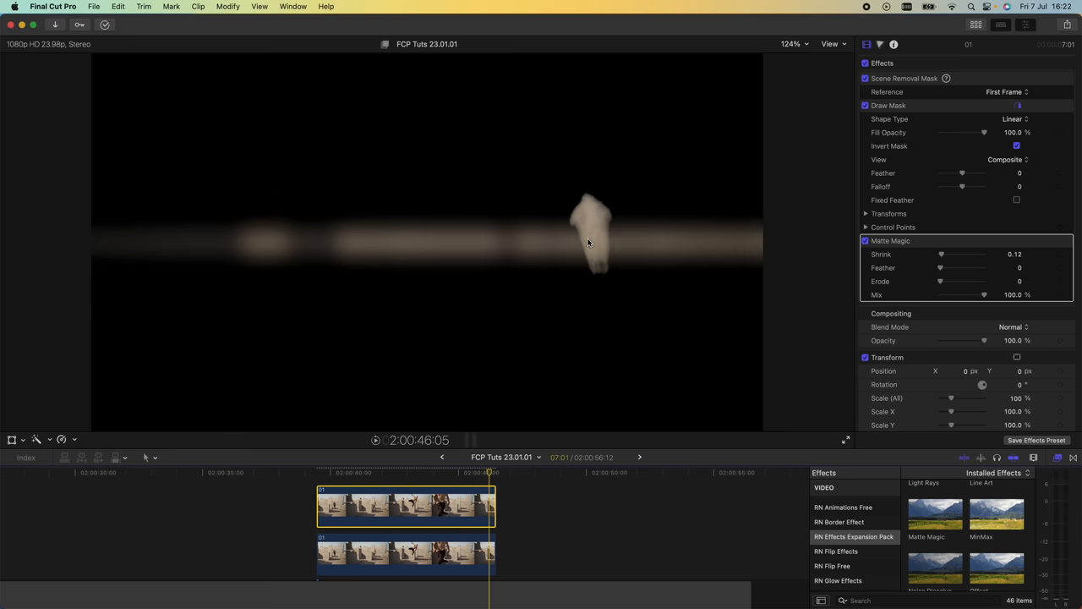
pyautogui.click(465, 524)
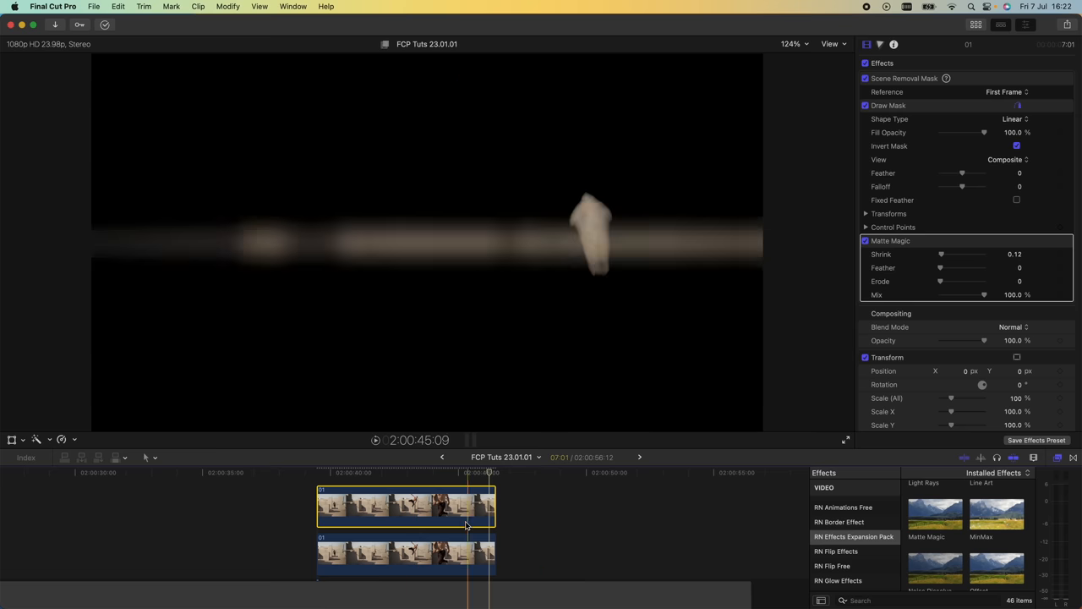
# - Make the upper runner clip a New Compound Clip and preview the jump
pyautogui.rightClick(423, 507)
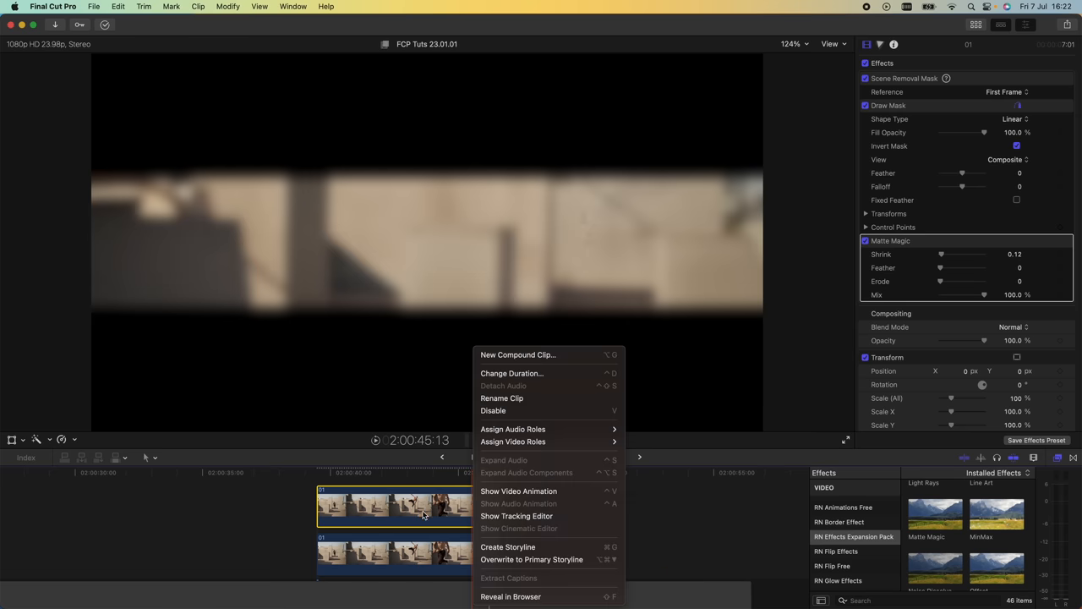
pyautogui.click(518, 355)
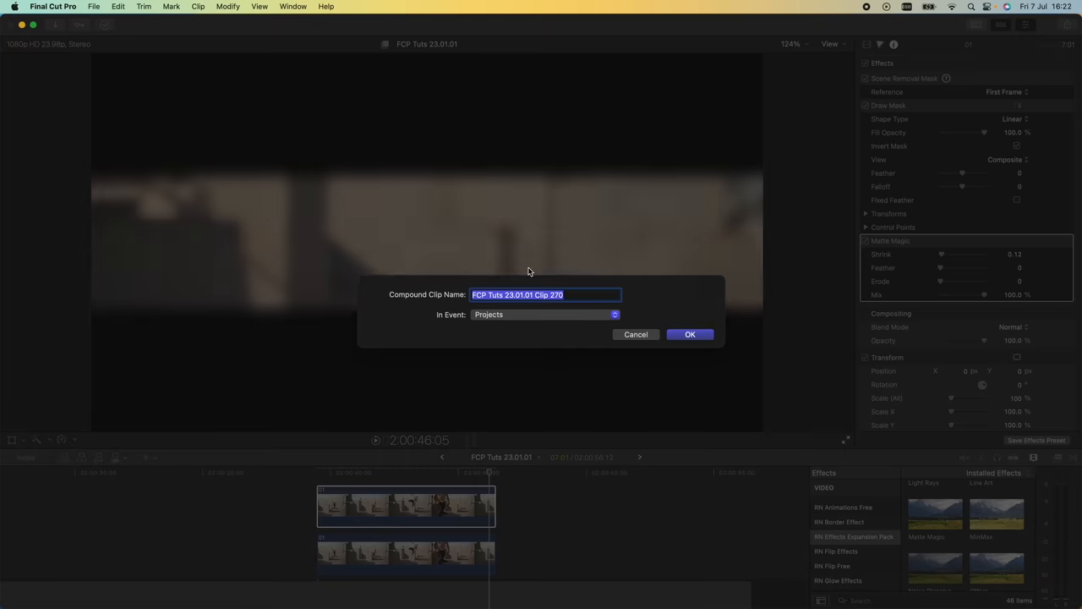
pyautogui.click(690, 335)
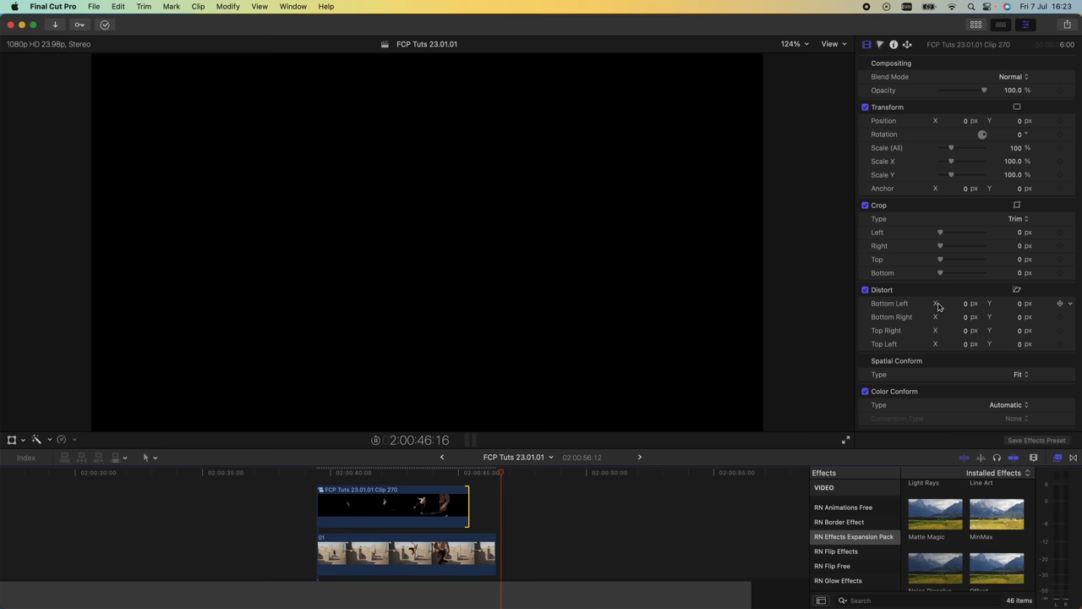
pyautogui.click(406, 472)
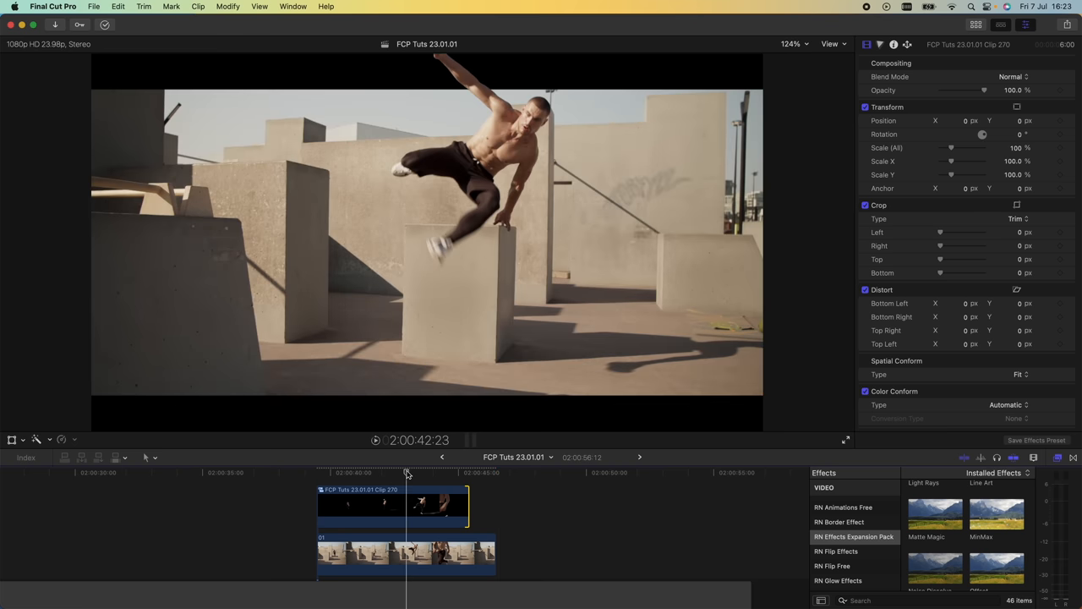